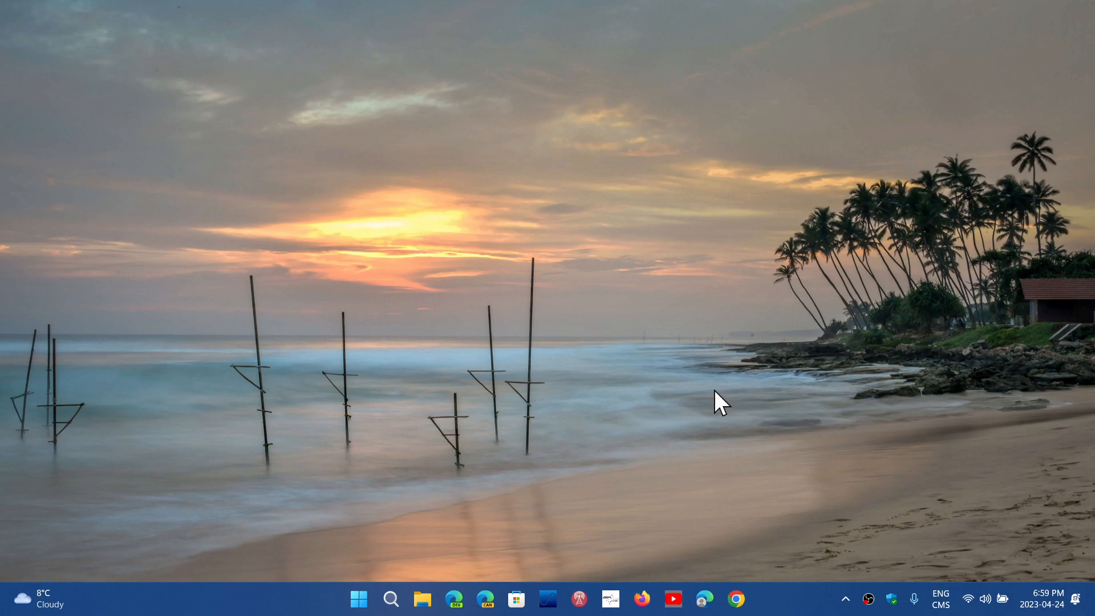
{"action": "mouse_move", "coordinate": [446, 547]}
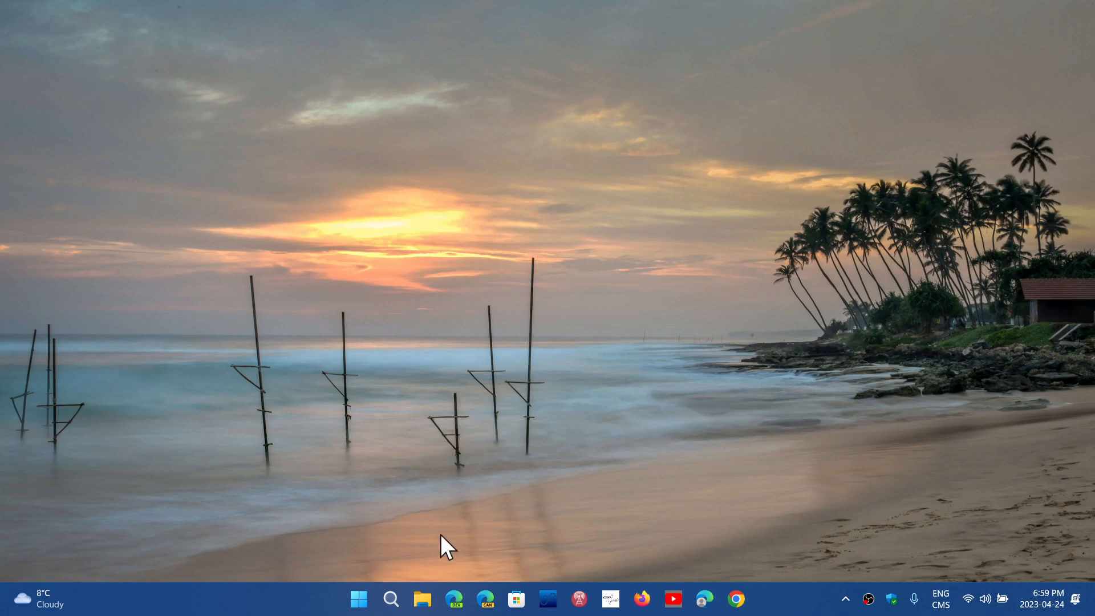
- Relaunch File Explorer from the taskbar so it shows This PC with OS (C:) and USB Drive (D:)
{"action": "left_click", "coordinate": [422, 599]}
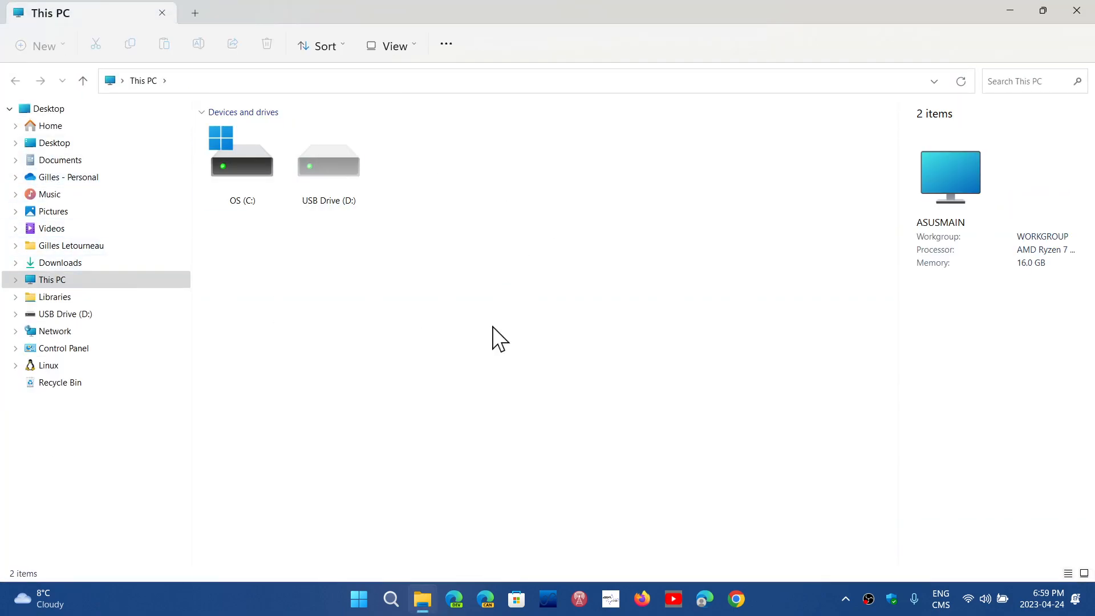
{"action": "mouse_move", "coordinate": [1081, 11]}
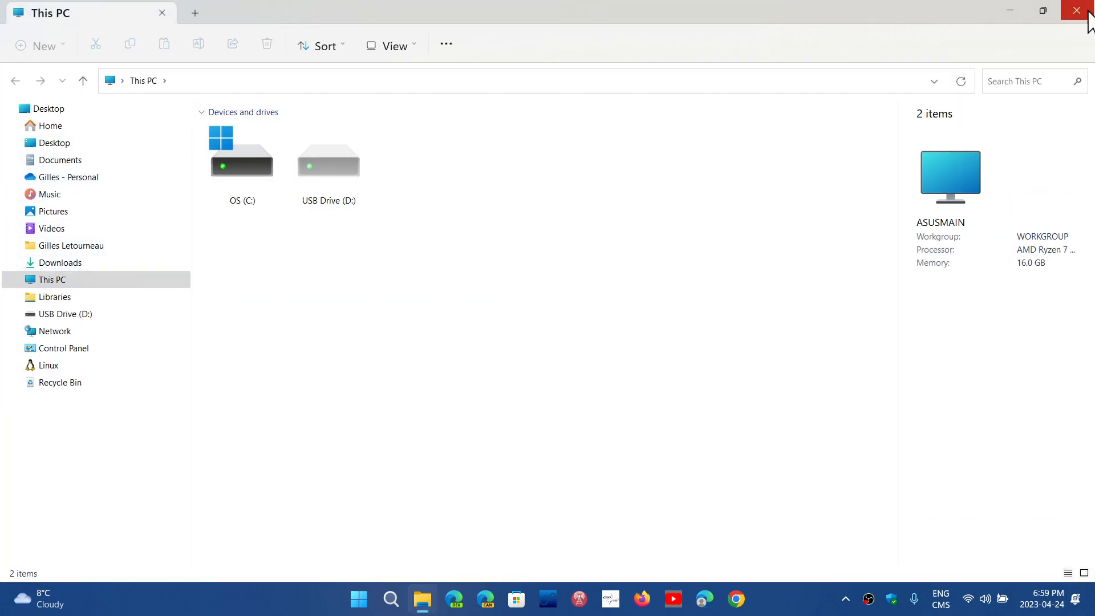
{"action": "left_click", "coordinate": [1081, 10]}
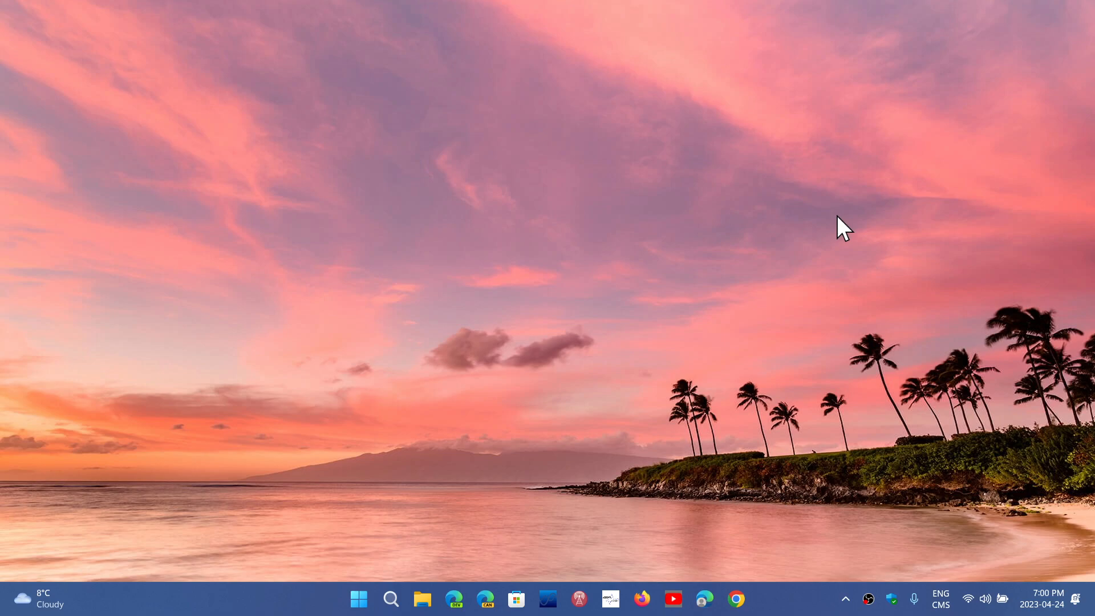
{"action": "mouse_move", "coordinate": [574, 437]}
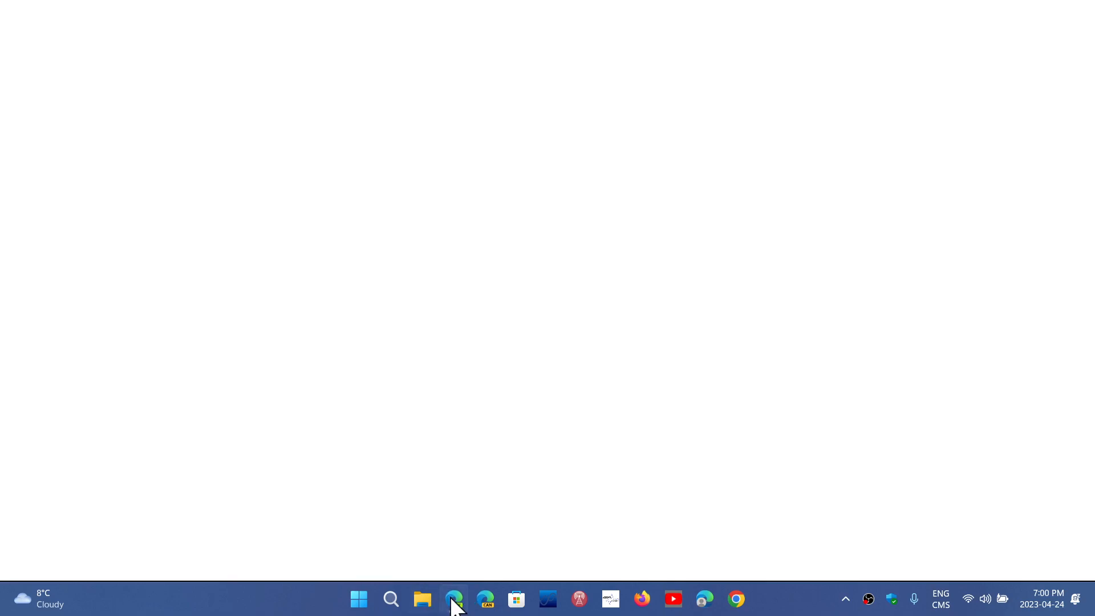
{"action": "left_click", "coordinate": [453, 599]}
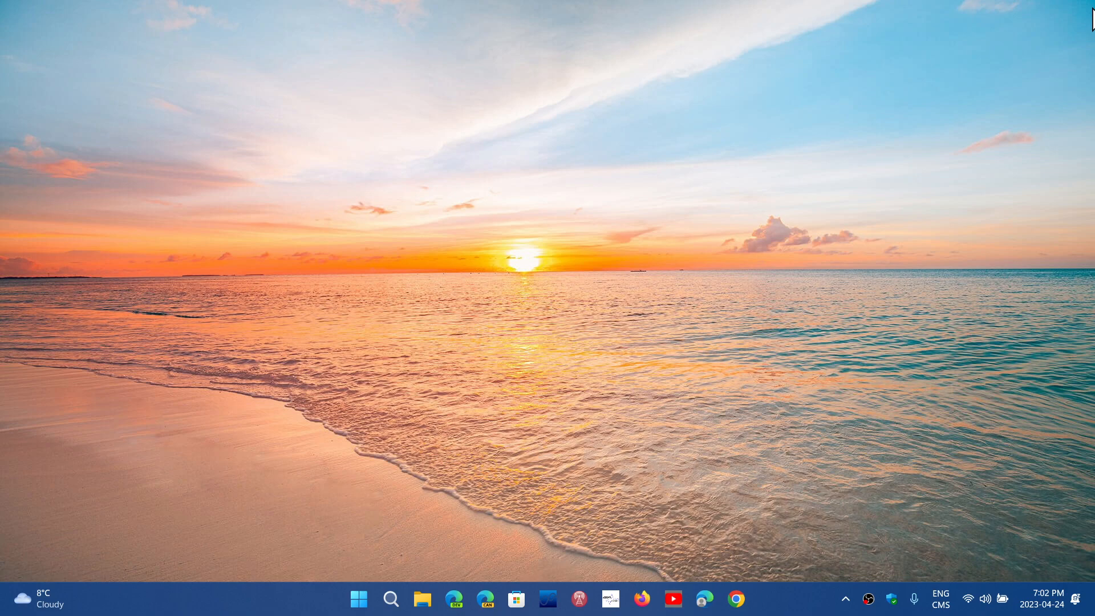
{"action": "mouse_move", "coordinate": [547, 271]}
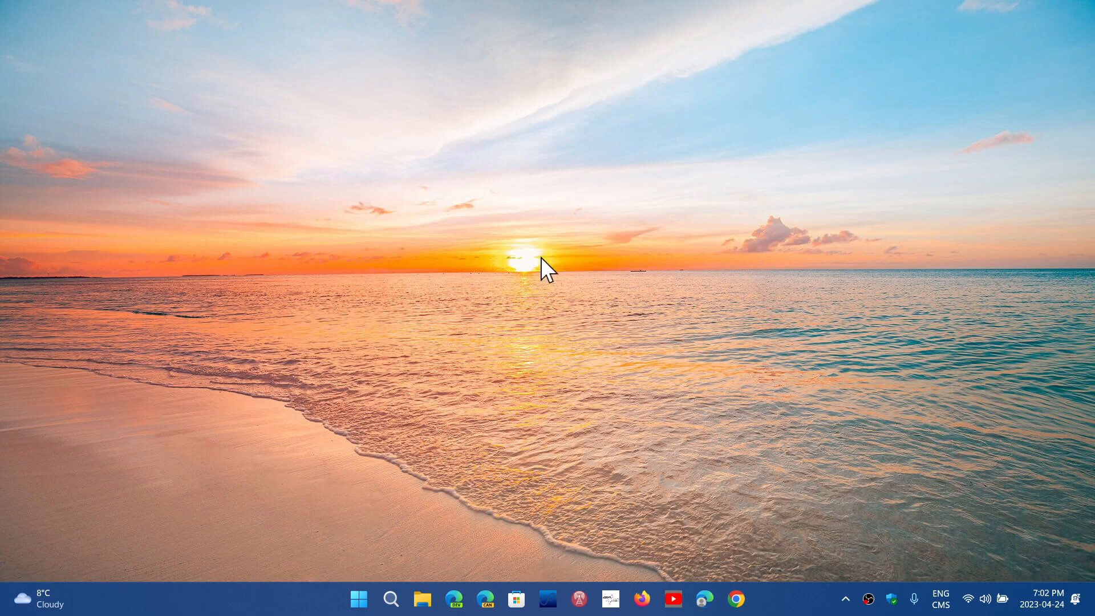
{"action": "left_click", "coordinate": [359, 600]}
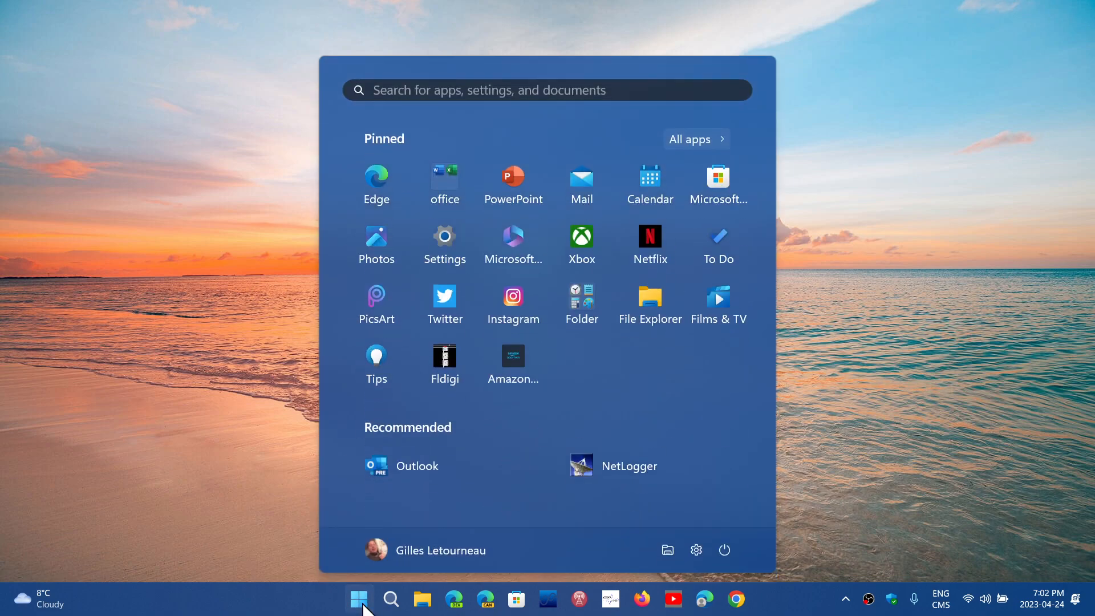
{"action": "mouse_move", "coordinate": [486, 322]}
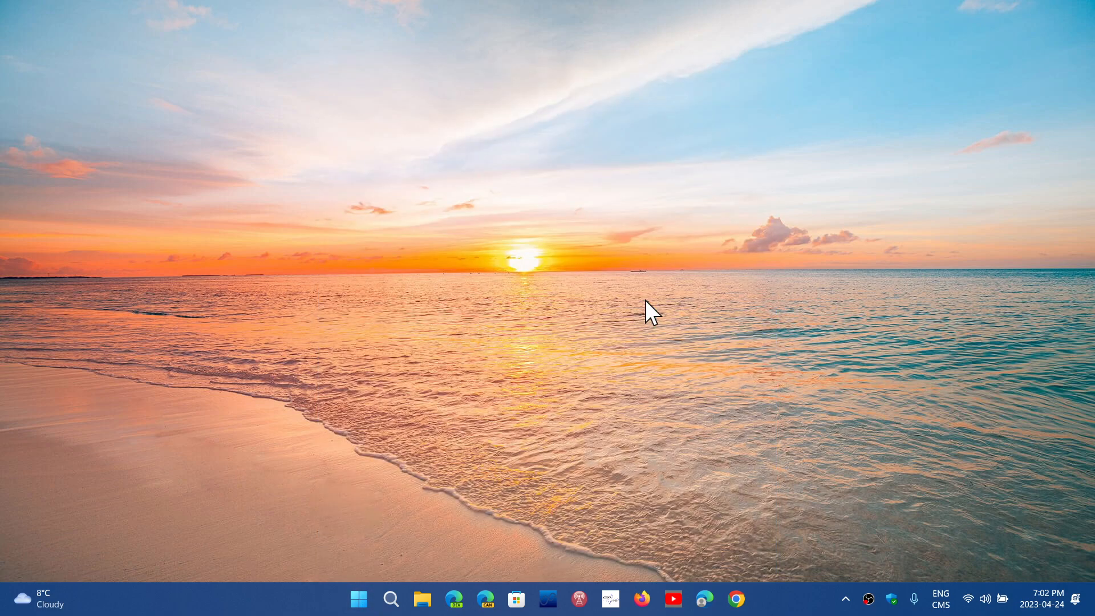
{"action": "left_click", "coordinate": [421, 599]}
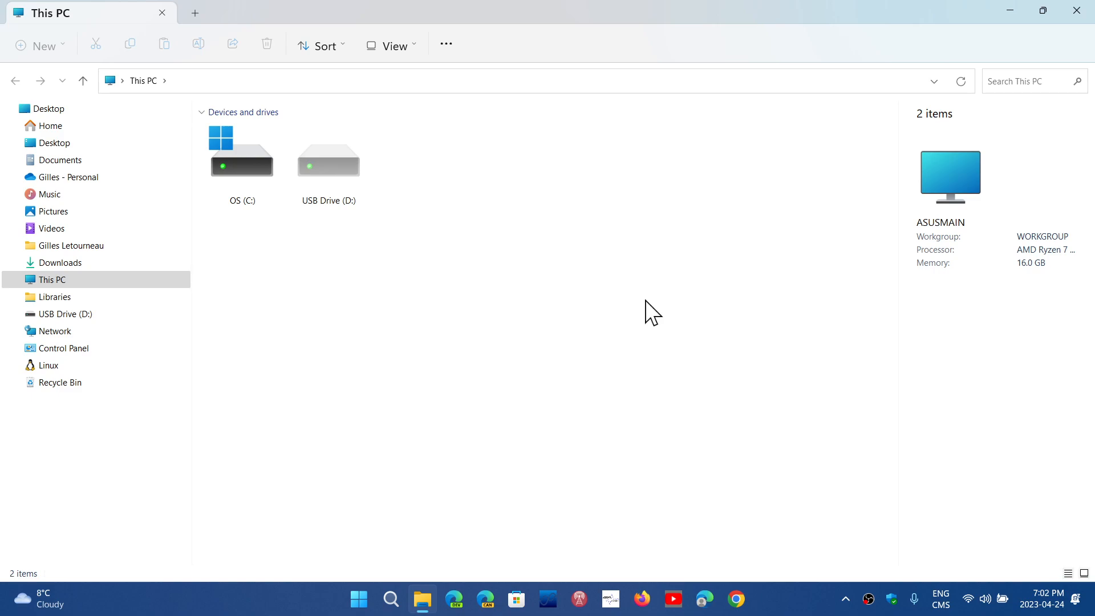
{"action": "mouse_move", "coordinate": [837, 14]}
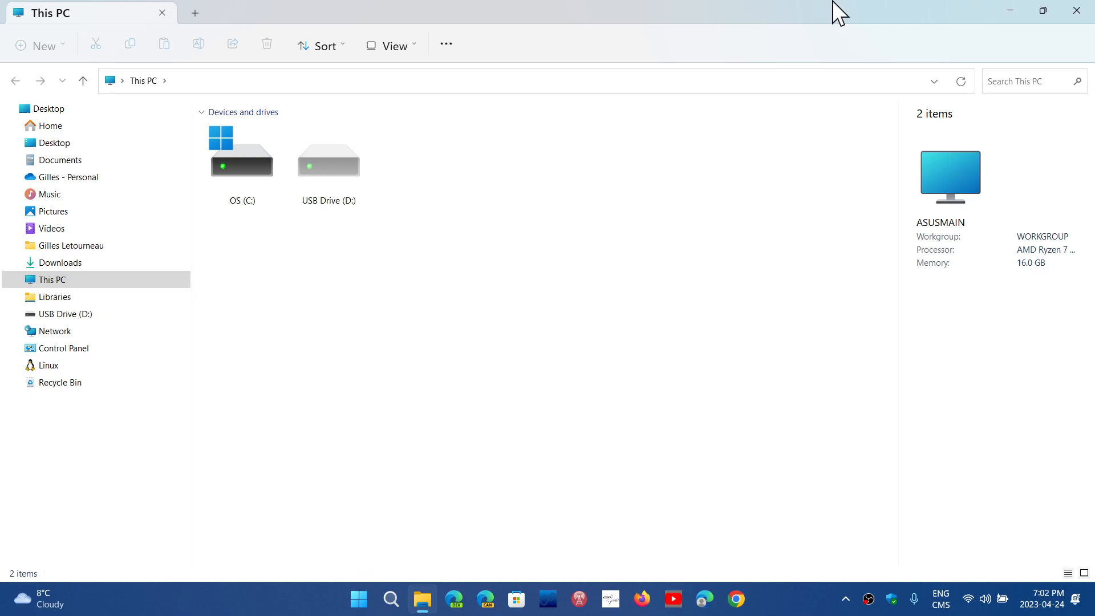